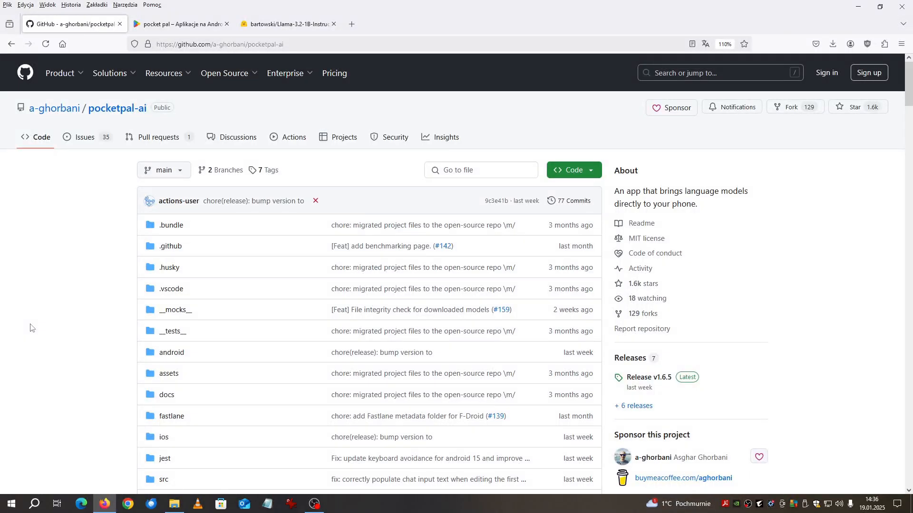
mouse_move(50, 313)
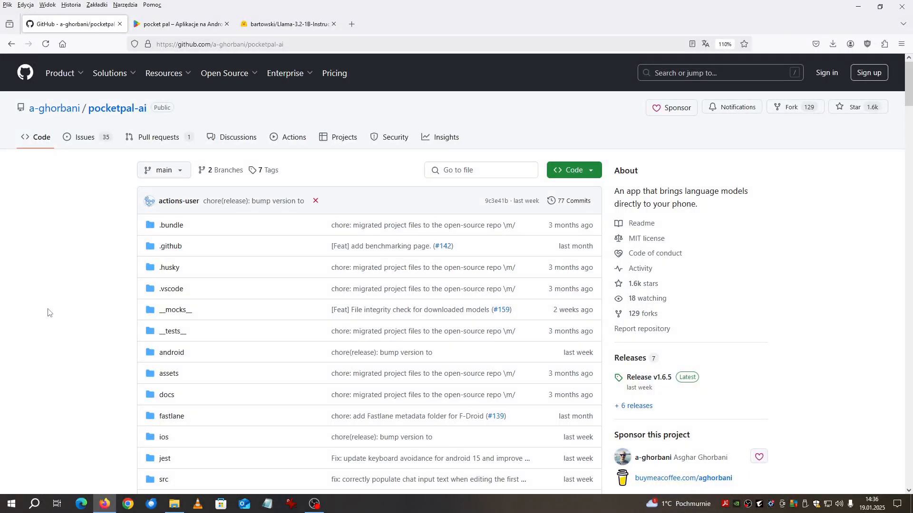
mouse_move(237, 162)
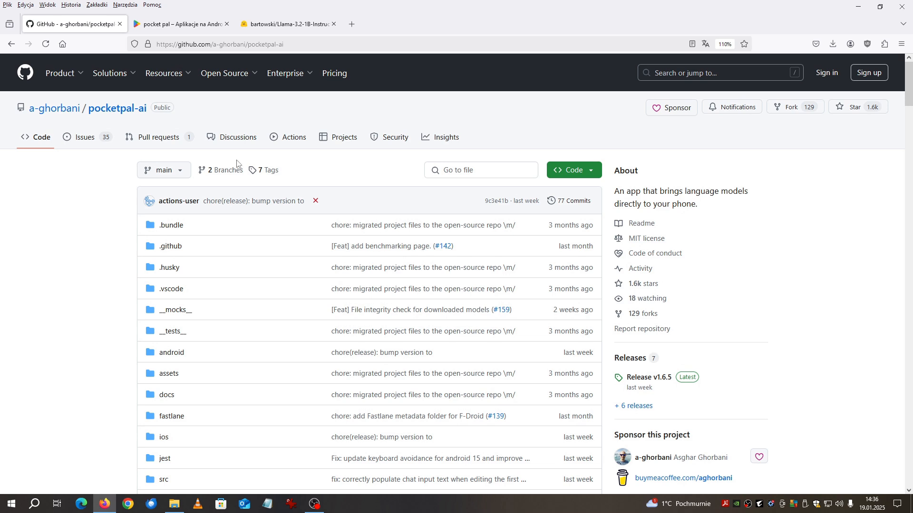
mouse_move(263, 170)
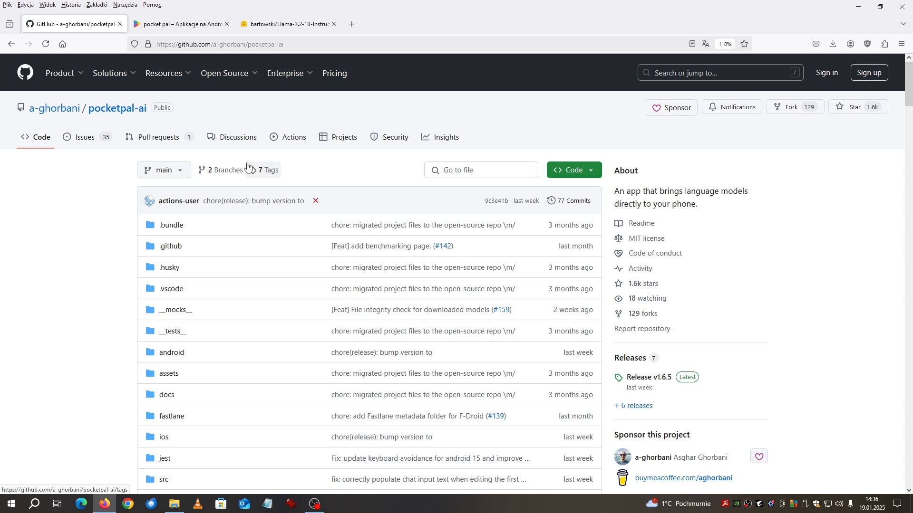
mouse_move(46, 278)
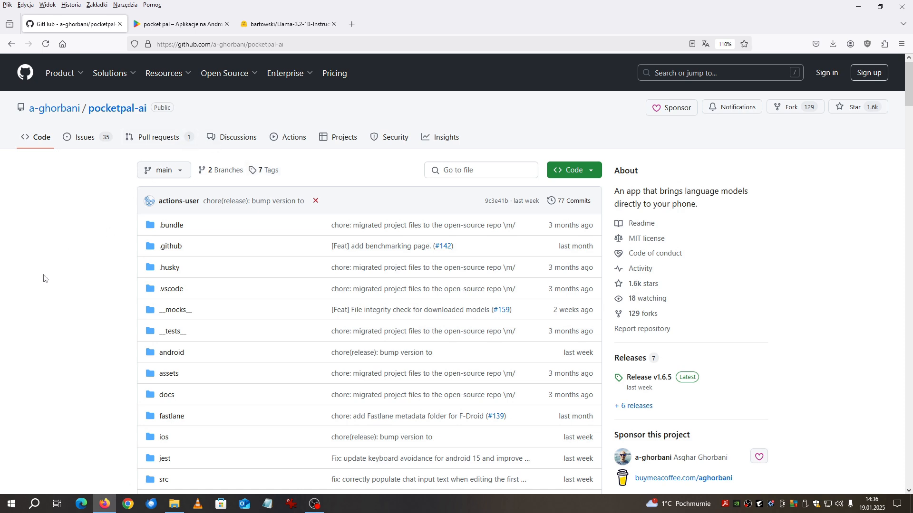
mouse_move(73, 266)
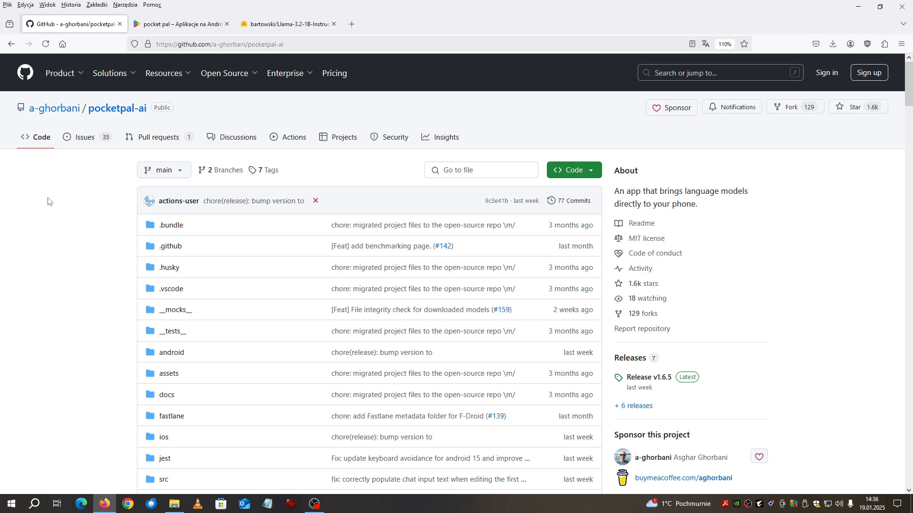
Step: Scroll the pocketpal-ai repository to the README's news, features and iOS/Android installation notes
left_click(110, 73)
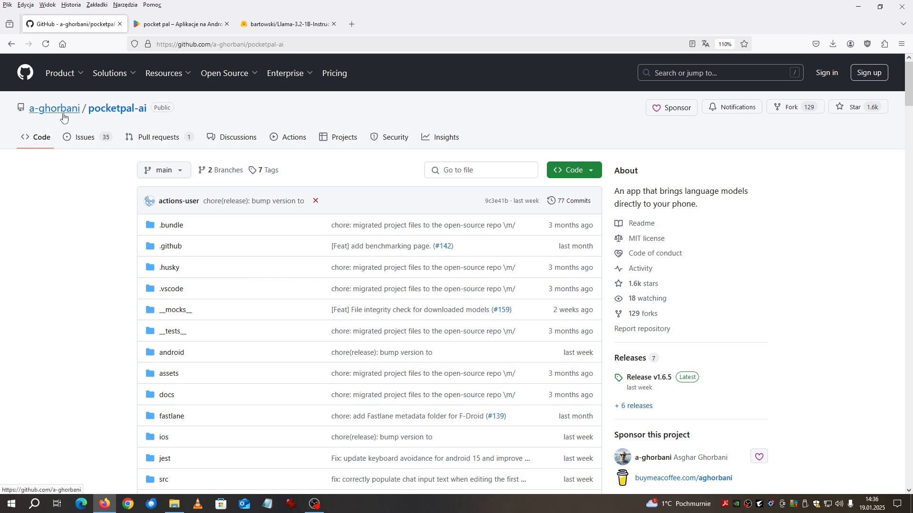
mouse_move(421, 205)
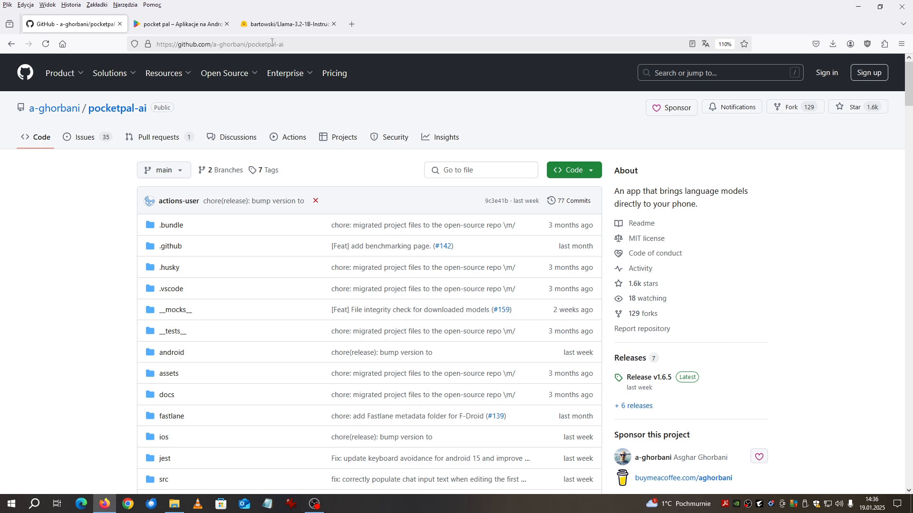
mouse_move(413, 268)
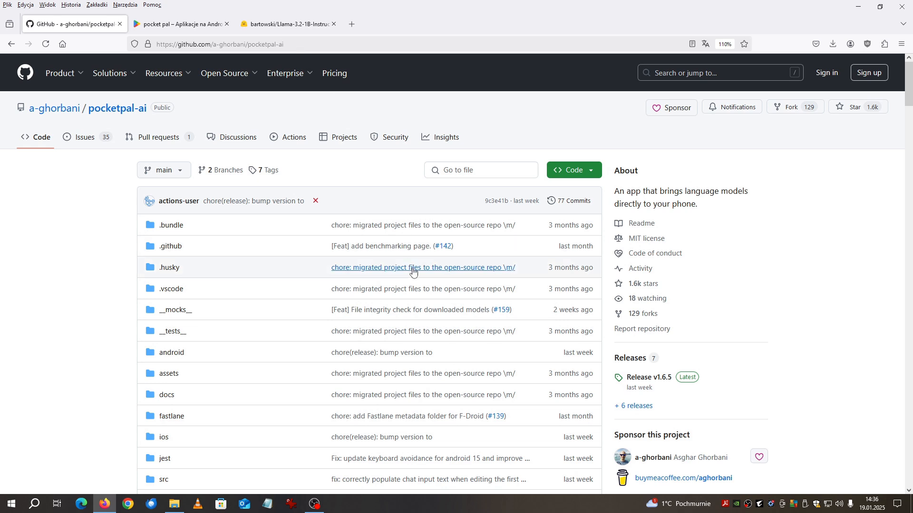
mouse_move(755, 282)
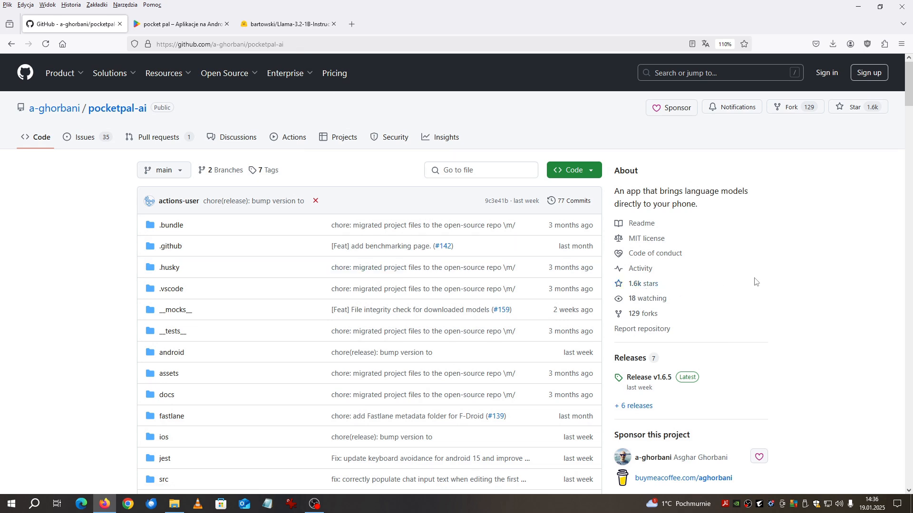
scroll("down", 3)
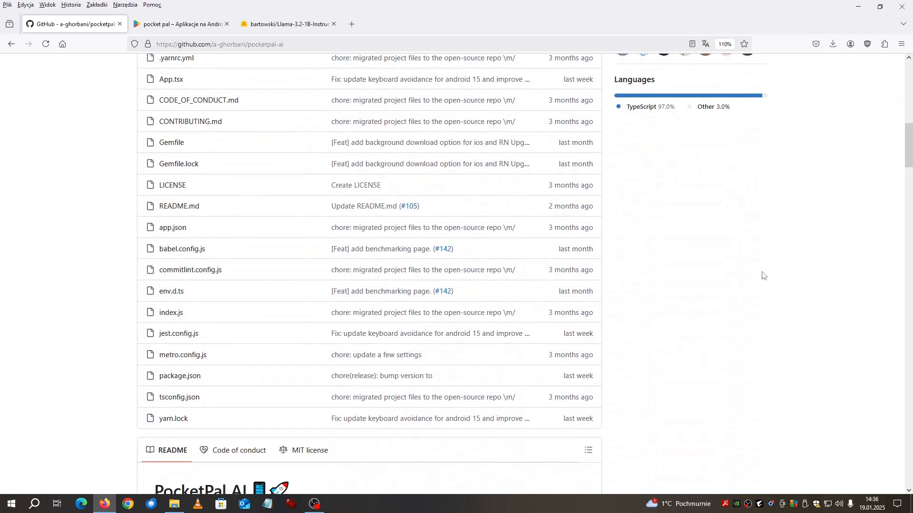
scroll("down", 3)
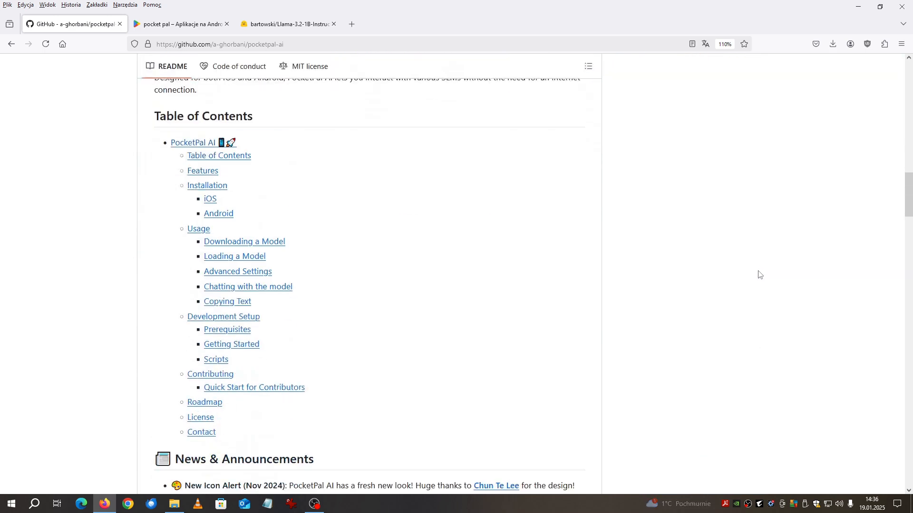
scroll("down", 3)
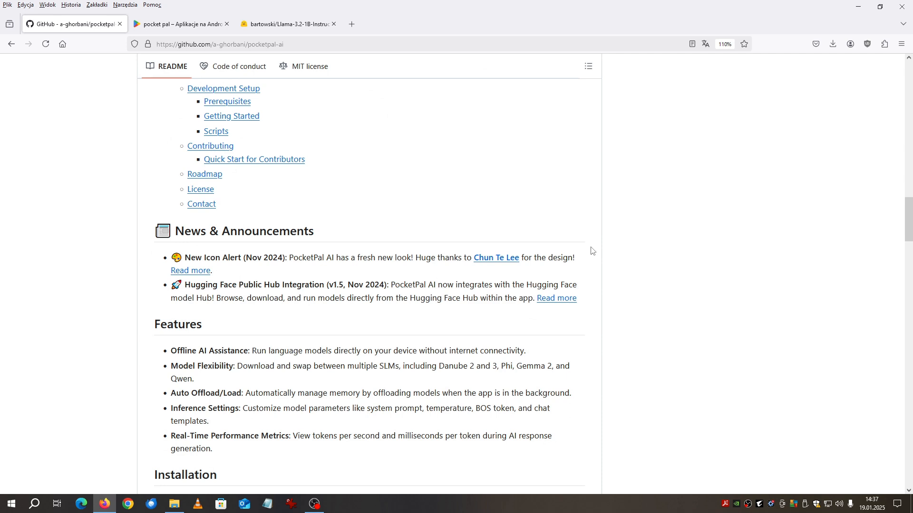
scroll("down", 3)
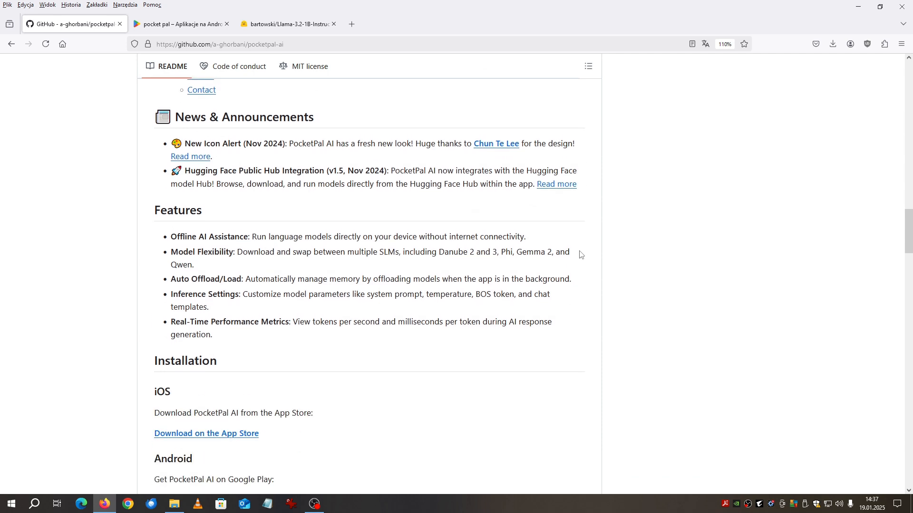
mouse_move(297, 264)
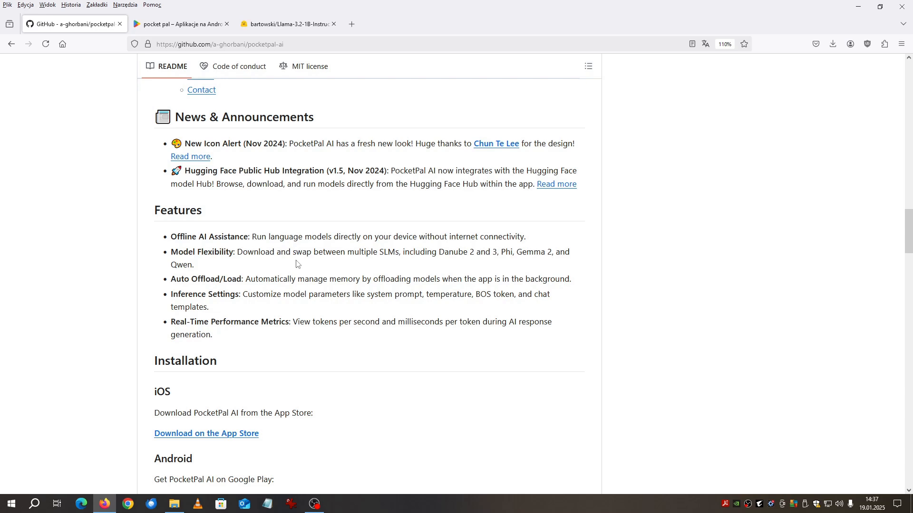
mouse_move(288, 23)
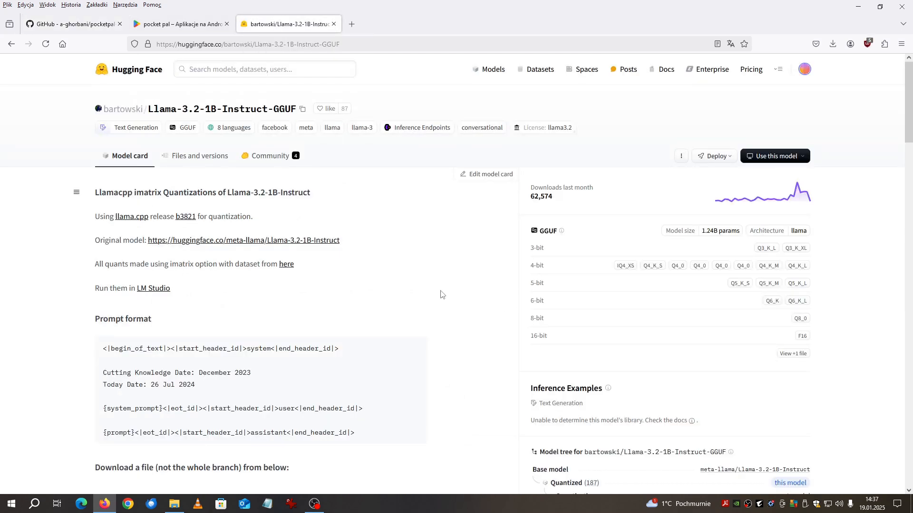
mouse_move(318, 156)
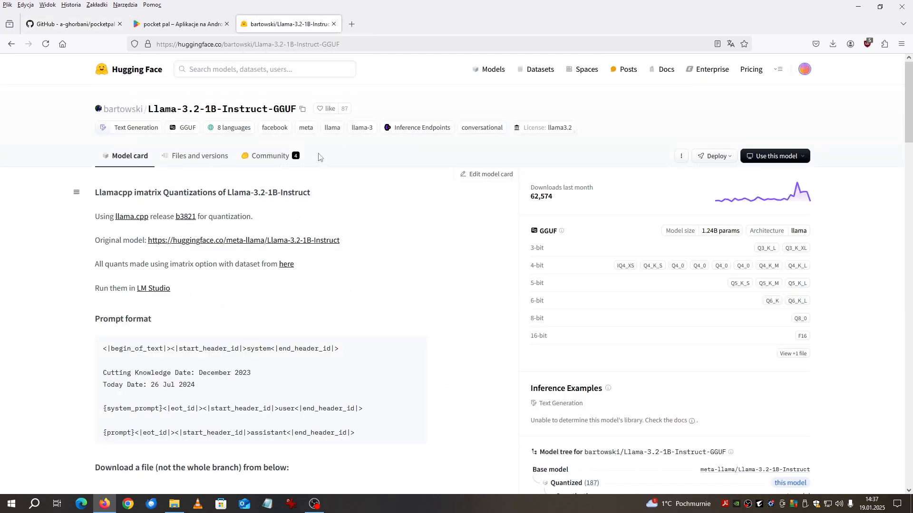
mouse_move(123, 108)
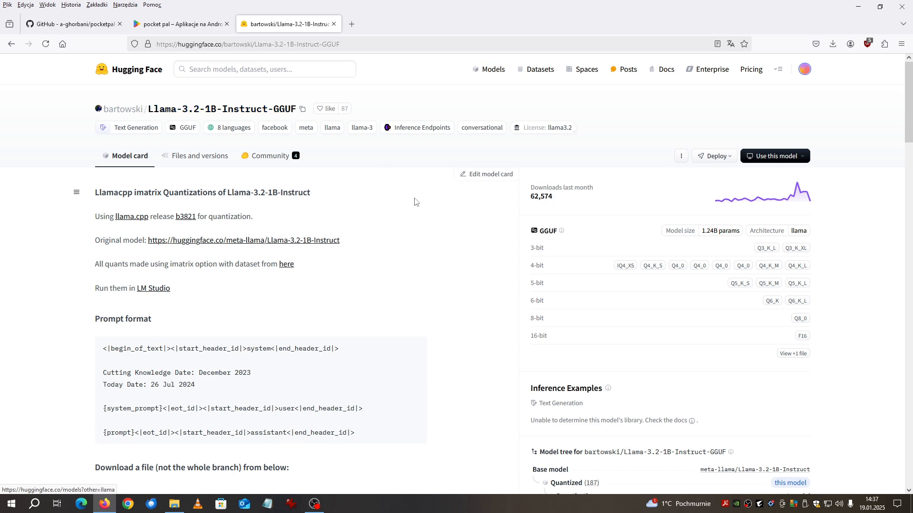
Step: Scroll the Llama-3.2-1B-Instruct-GGUF card to its quantized files table with sizes and recommendations
scroll("down", 3)
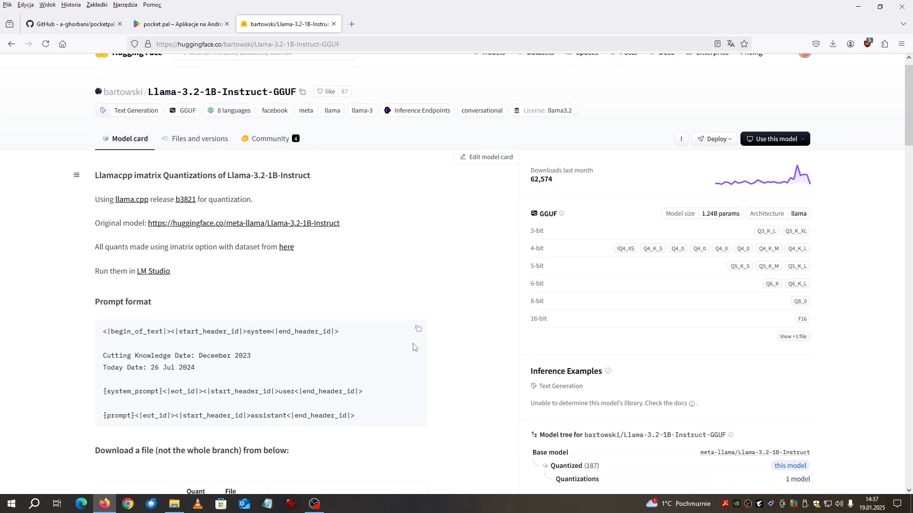
scroll("down", 3)
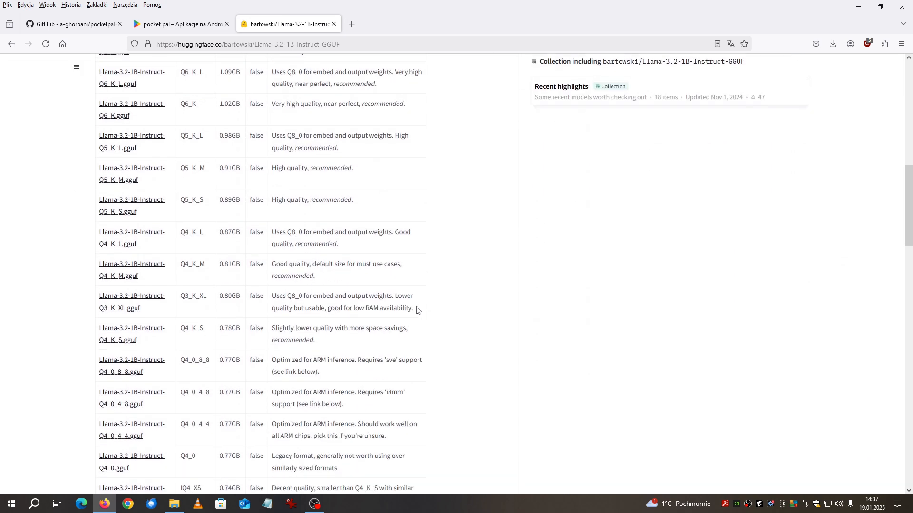
mouse_move(314, 392)
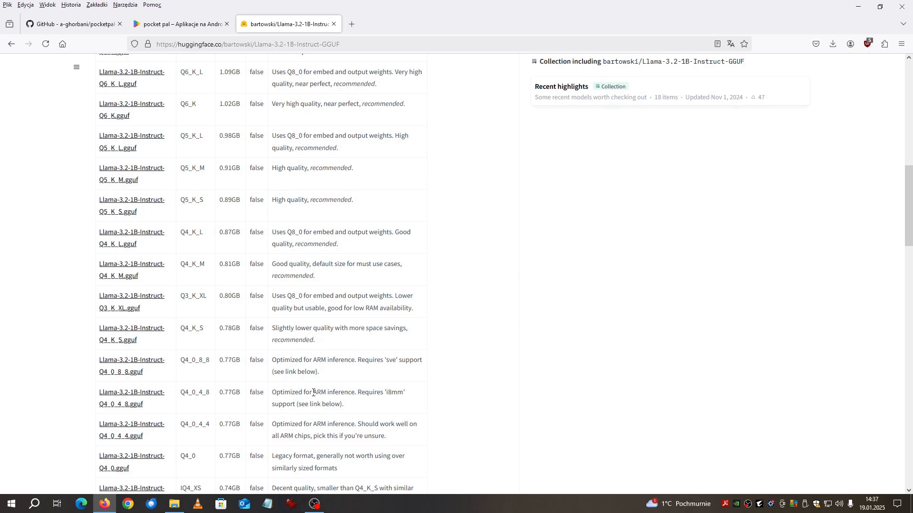
mouse_move(490, 382)
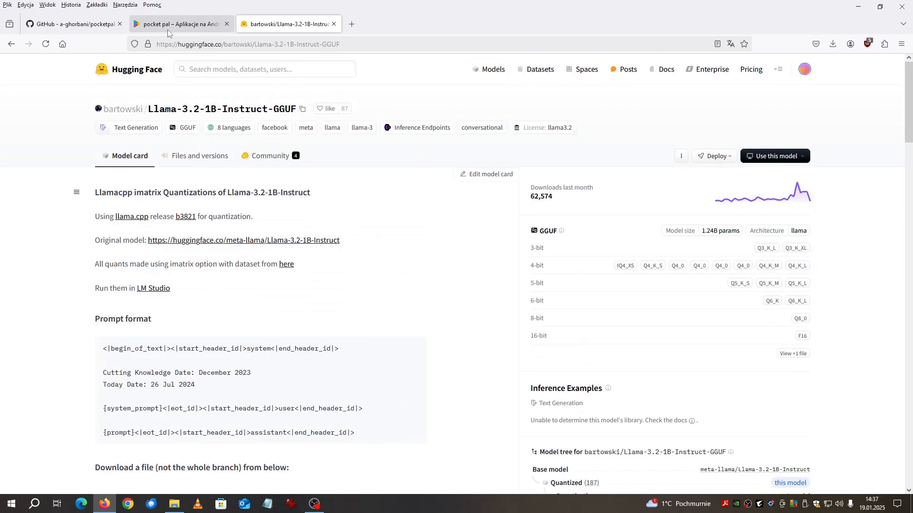
Step: Show the Google Play results for 'pocket pal' with the PocketPal AI listing by LLM Ventures
left_click(178, 24)
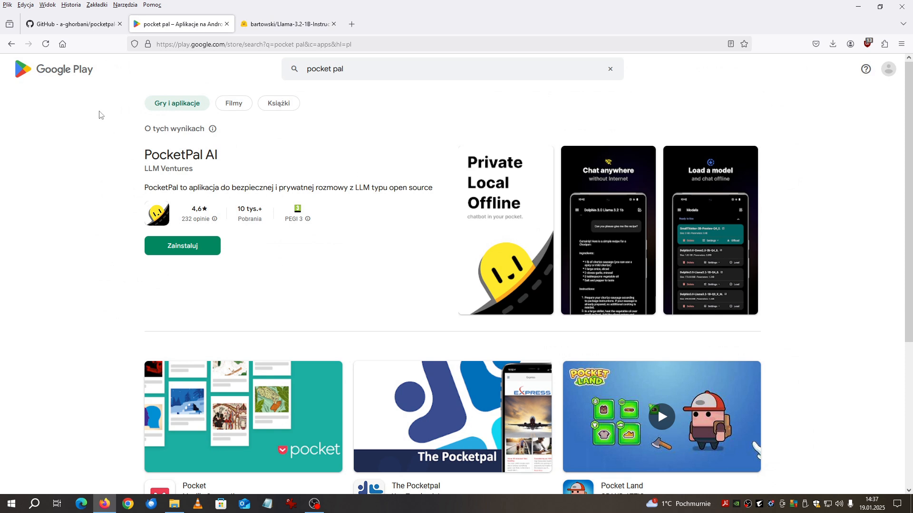
mouse_move(249, 125)
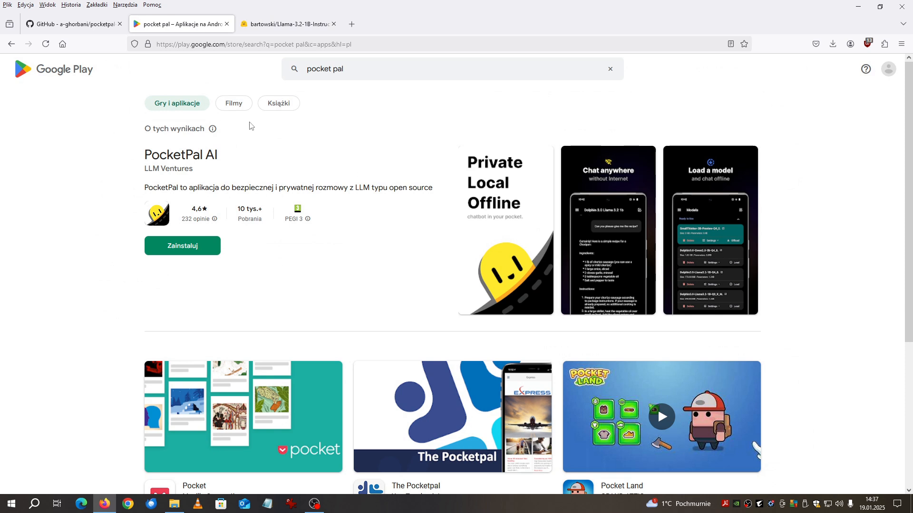
mouse_move(647, 329)
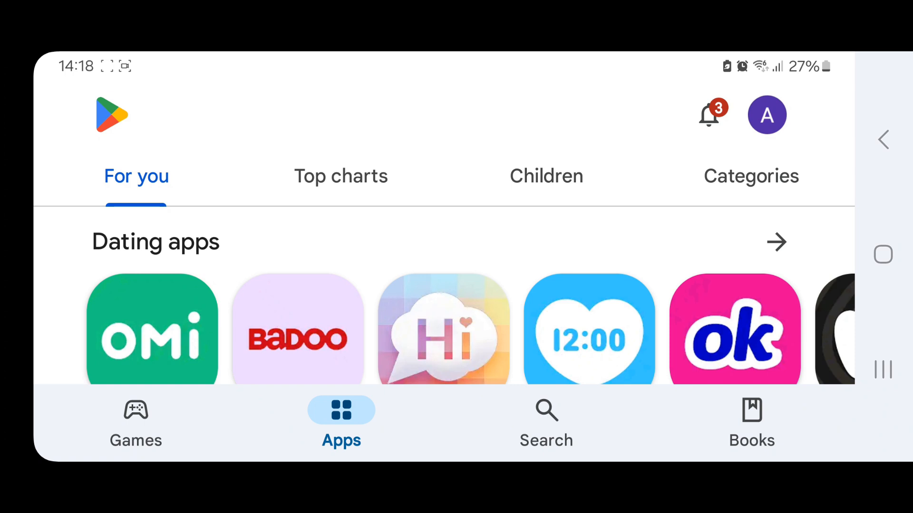
Step: Search Google Play for 'pocketpal' and launch the installed PocketPal AI app
left_click(544, 422)
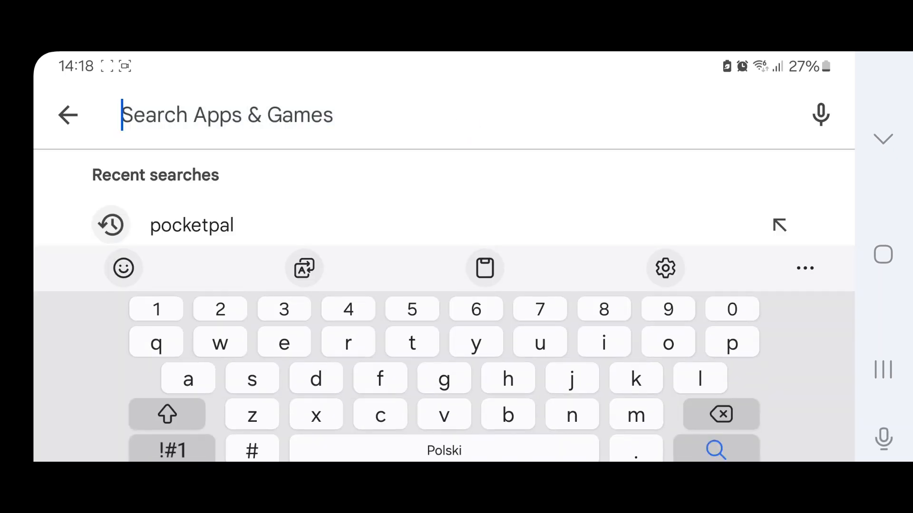
left_click(191, 225)
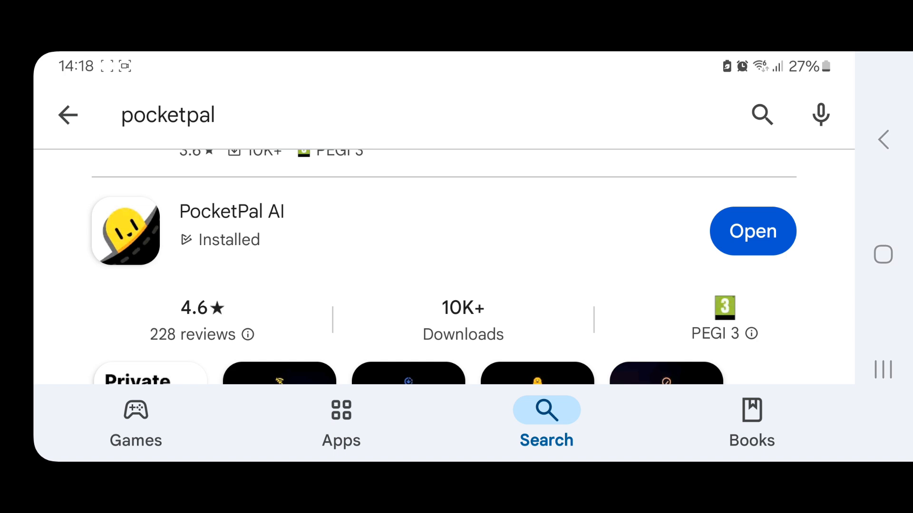
left_click(754, 231)
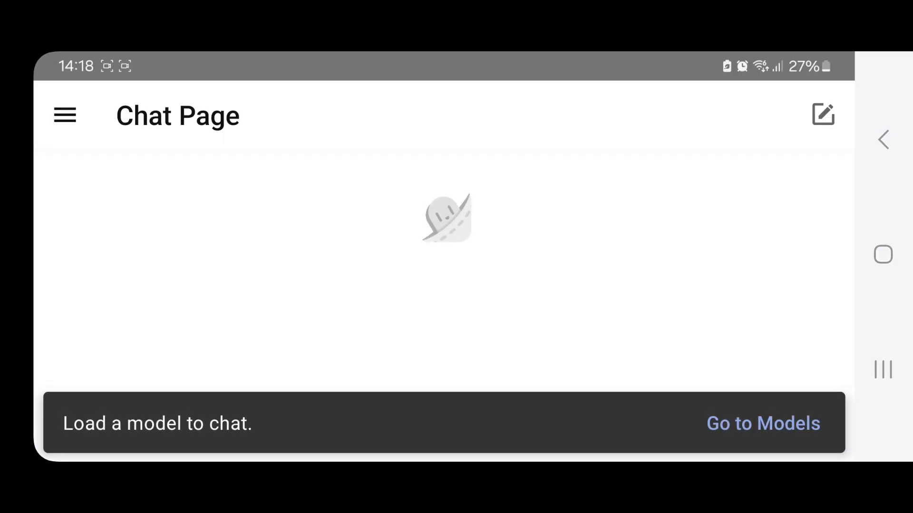
Step: In the Models list, find Llama-3.2-1b-instruct (Q8_0) and load it for chatting
left_click(66, 116)
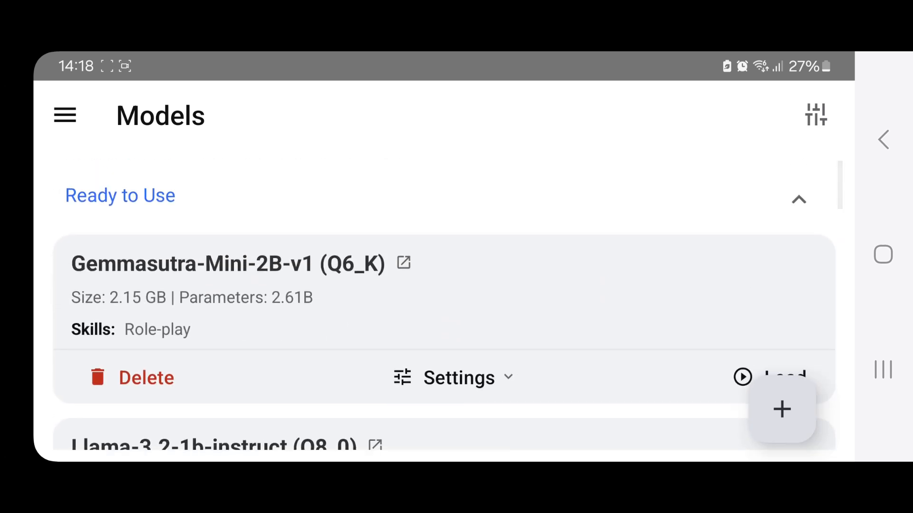
scroll("down", 3)
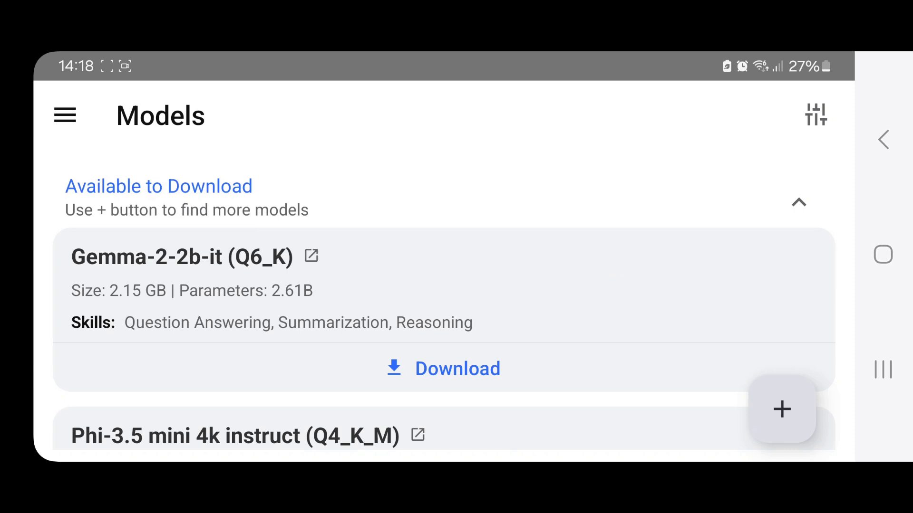
scroll("down", 3)
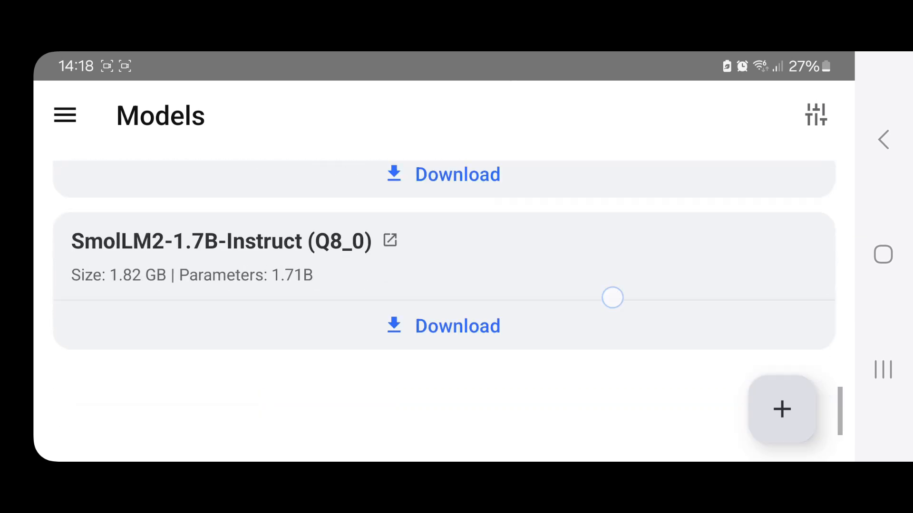
scroll("down", 3)
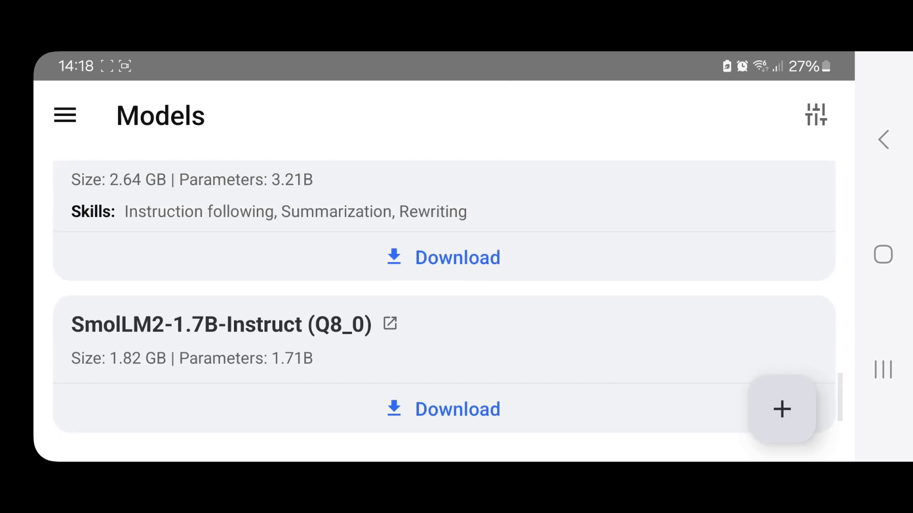
scroll("up", 3)
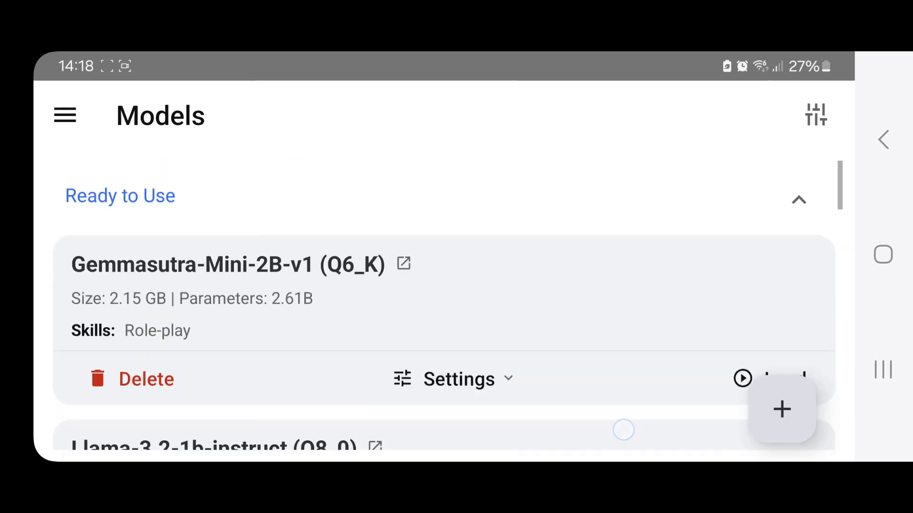
scroll("down", 3)
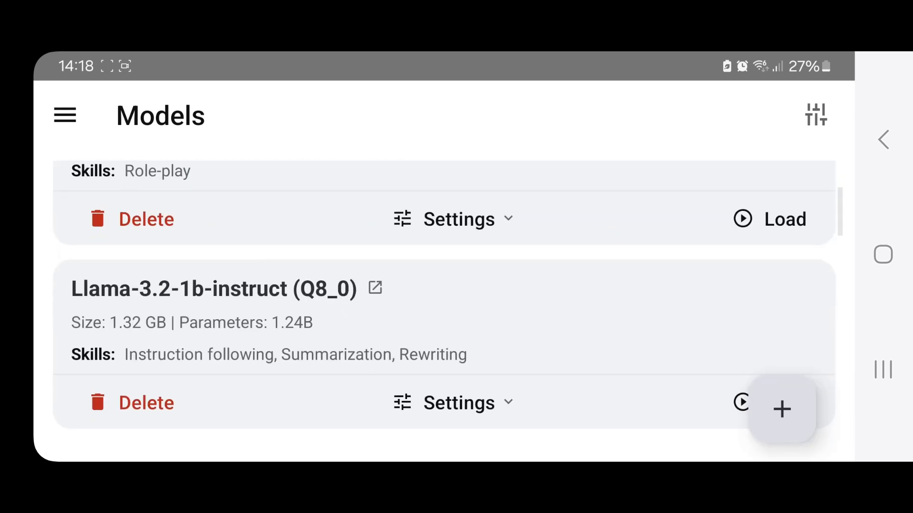
scroll("down", 3)
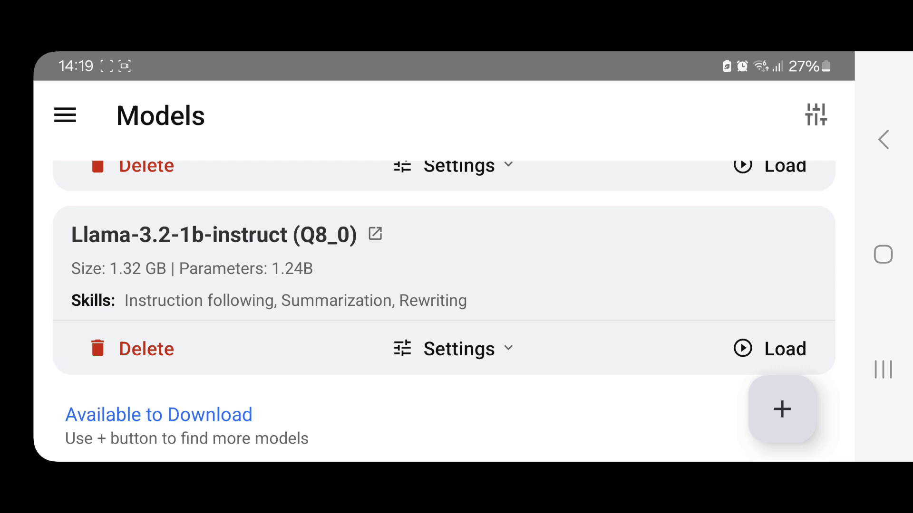
scroll("up", 3)
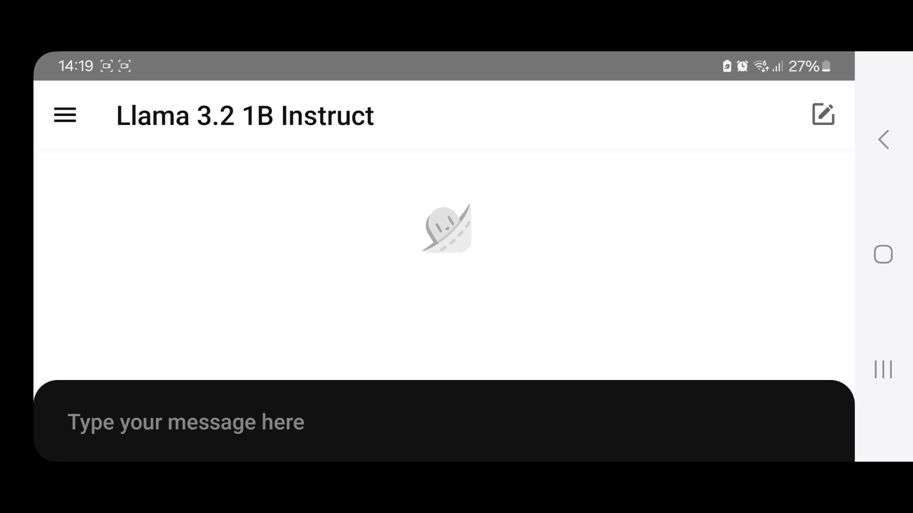
Step: Paste the prepared prompt asking for Python code sorting a file's lines into another file
left_click(187, 422)
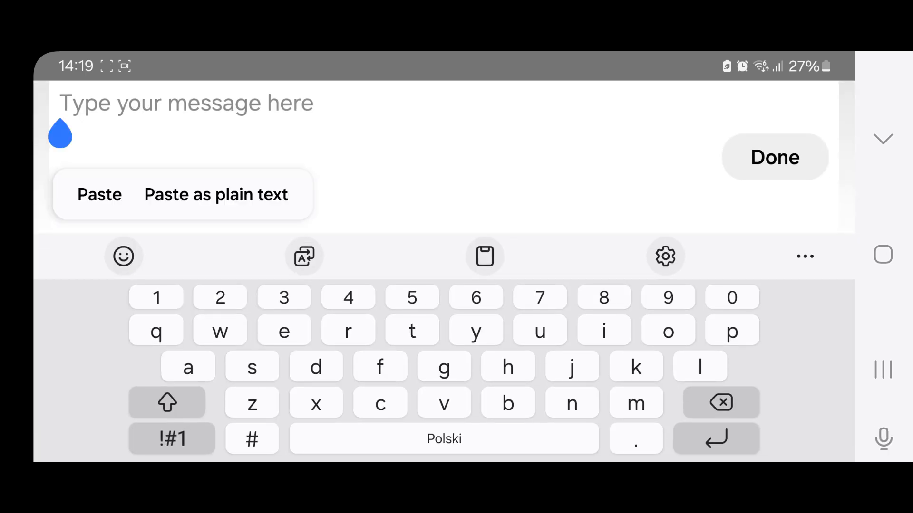
left_click(99, 194)
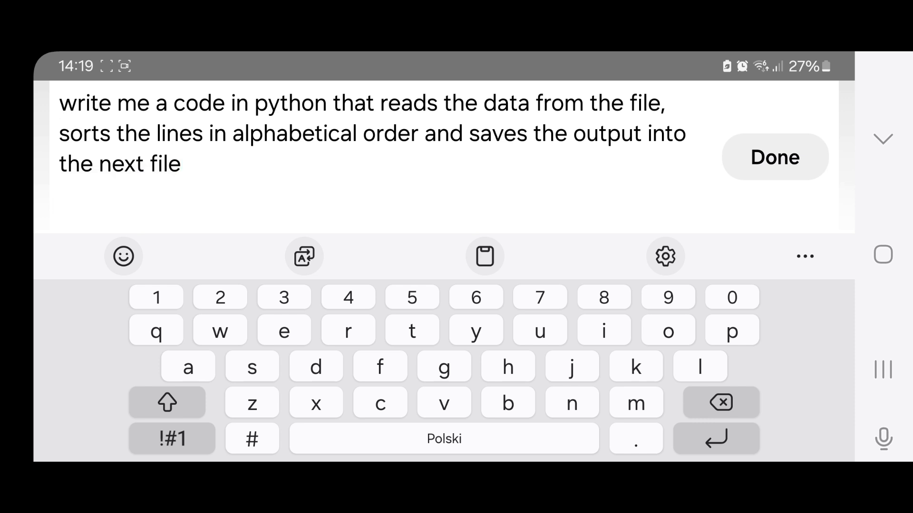
left_click(181, 164)
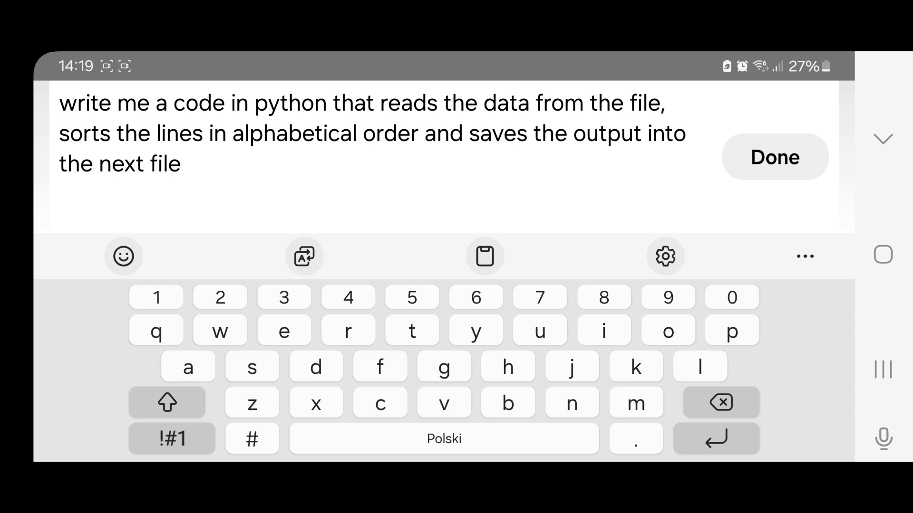
left_click(180, 164)
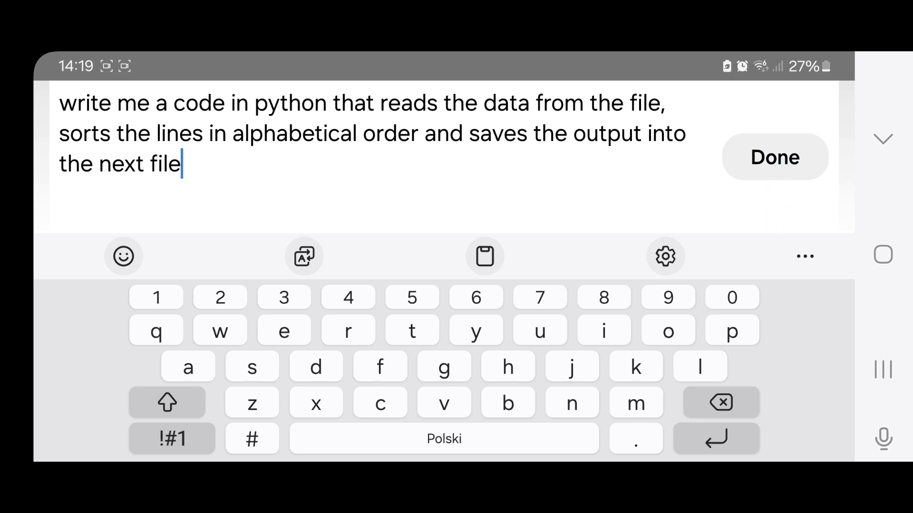
left_click(774, 157)
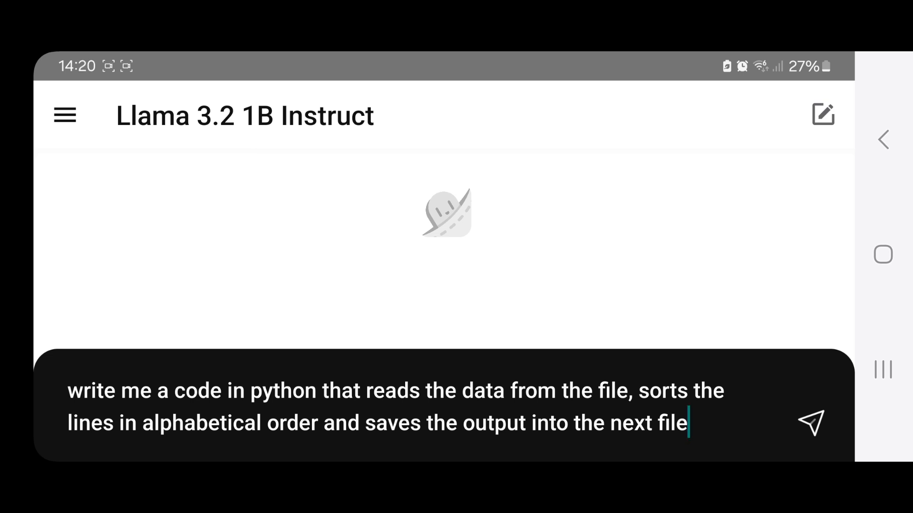
Step: Send the Python request and read through the generated sorting code and numbered explanation
left_click(810, 422)
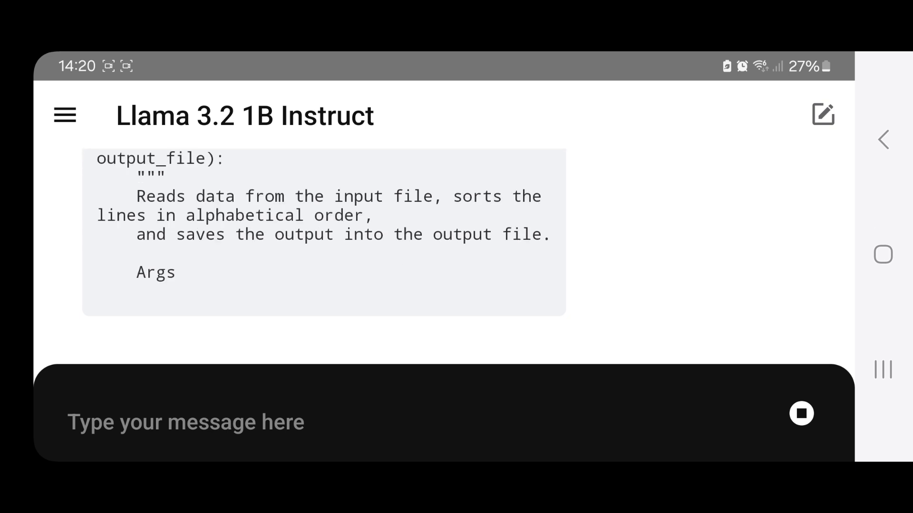
scroll("up", 3)
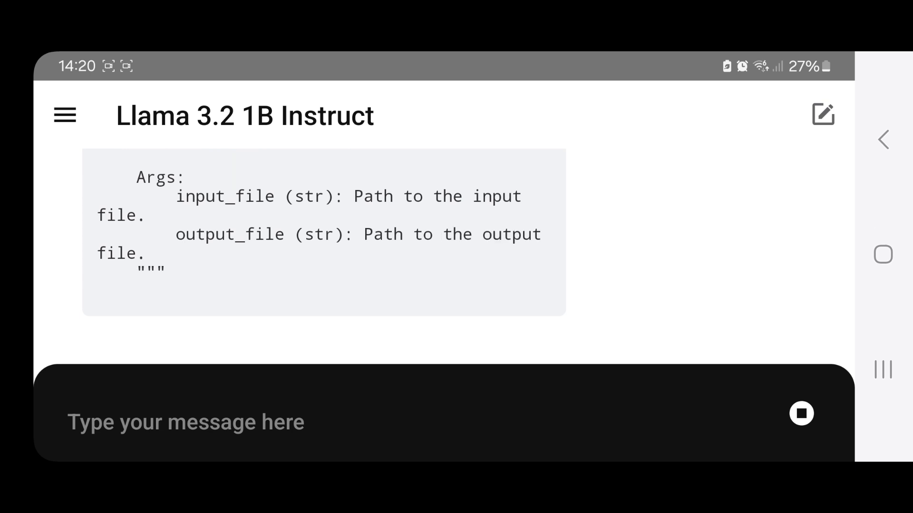
scroll("up", 3)
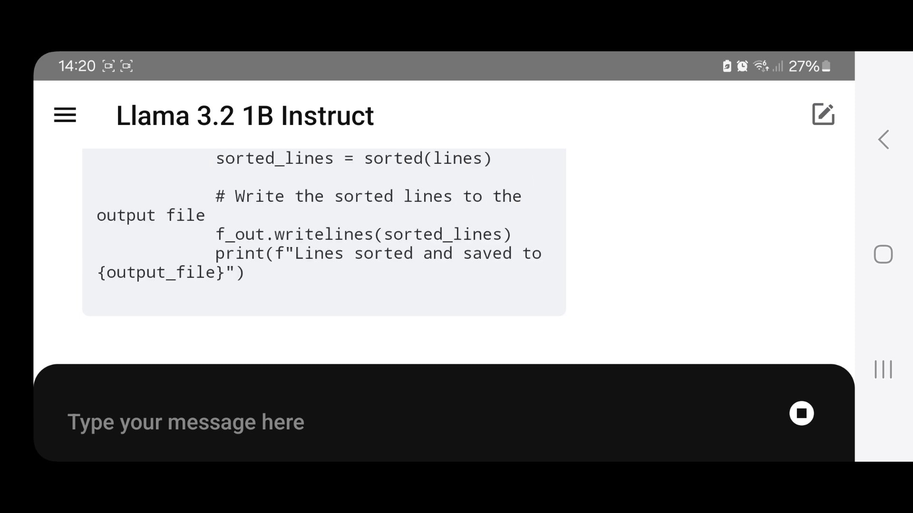
scroll("up", 3)
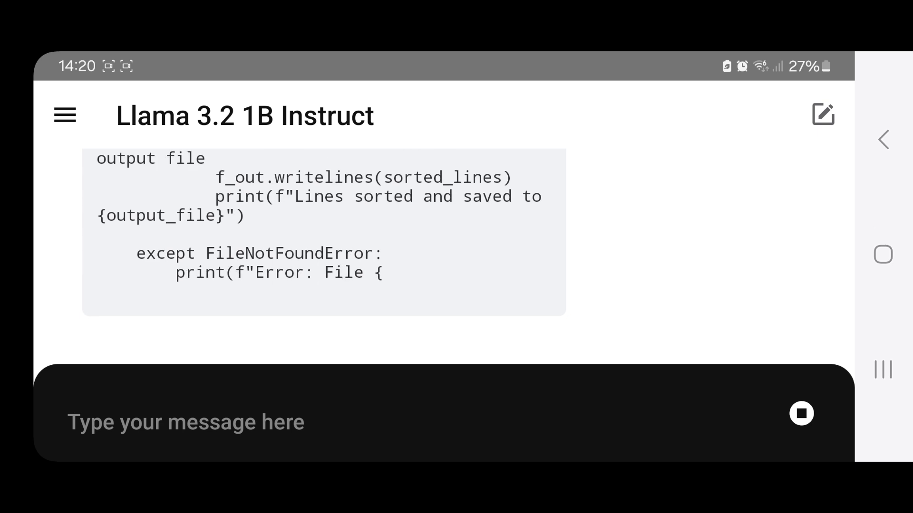
scroll("up", 3)
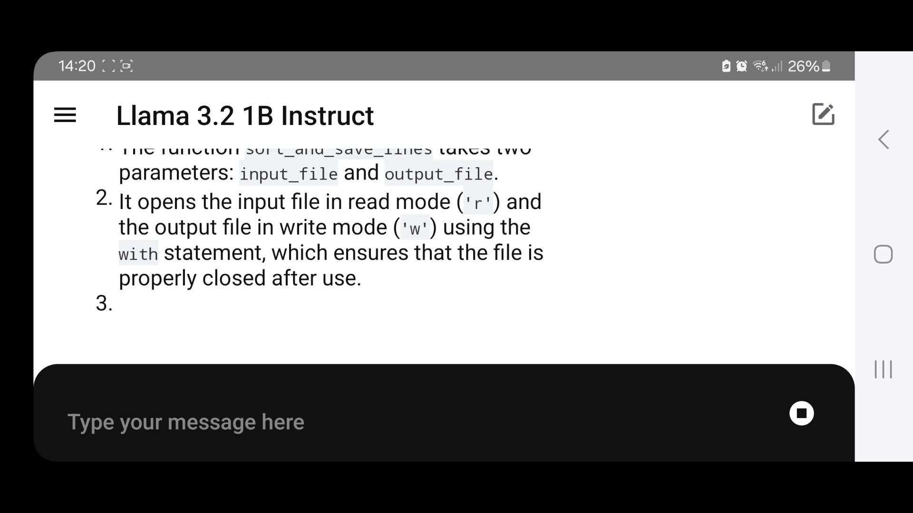
scroll("up", 3)
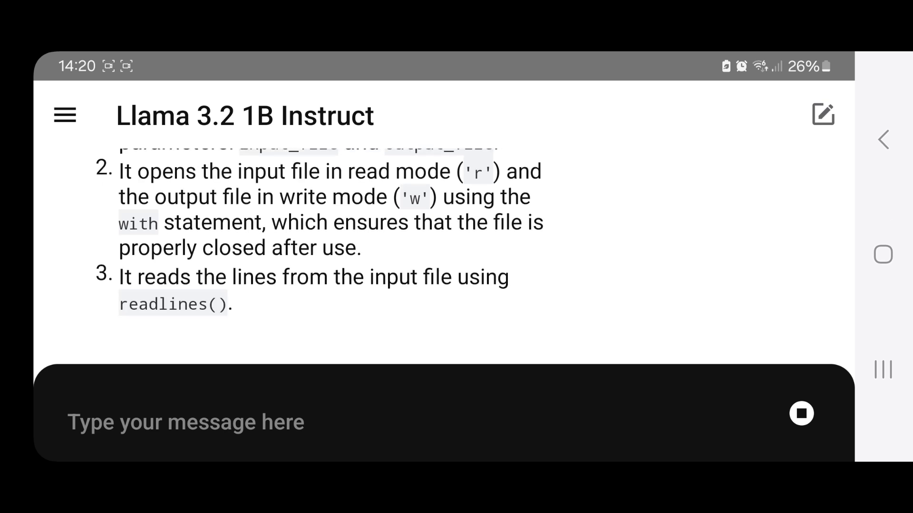
scroll("down", 3)
type("now write the same code but in C")
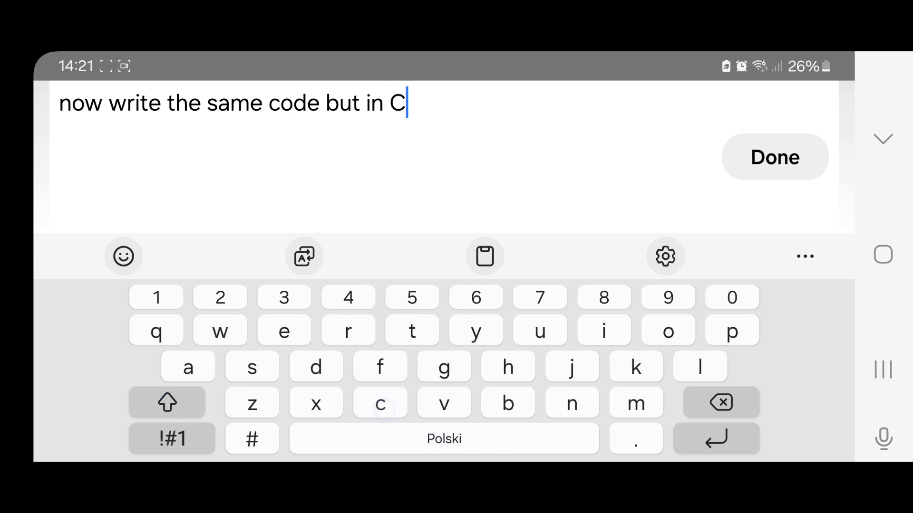
Step: Finish the follow-up asking for the same file-sorting code written in C
left_click(774, 157)
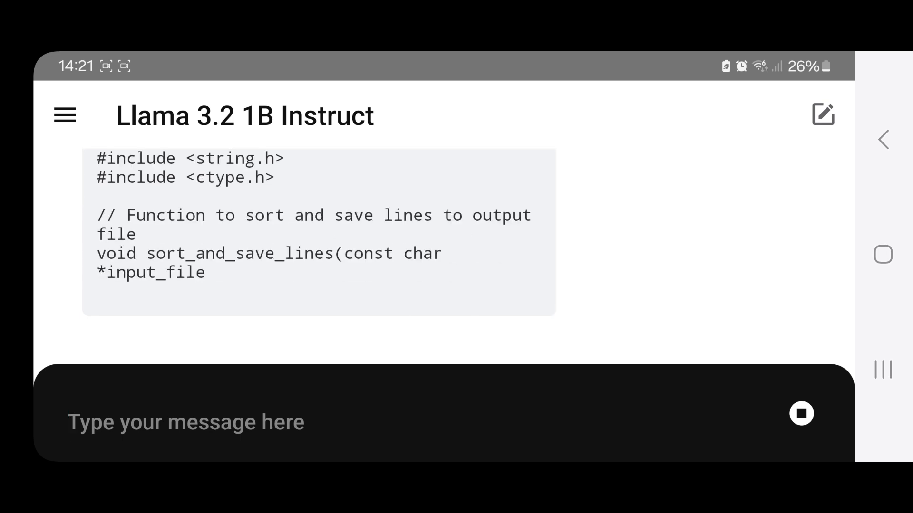
Step: Follow the C reply with includes and sort_and_save_lines until it ends at 6.41 tokens per second
scroll("up", 3)
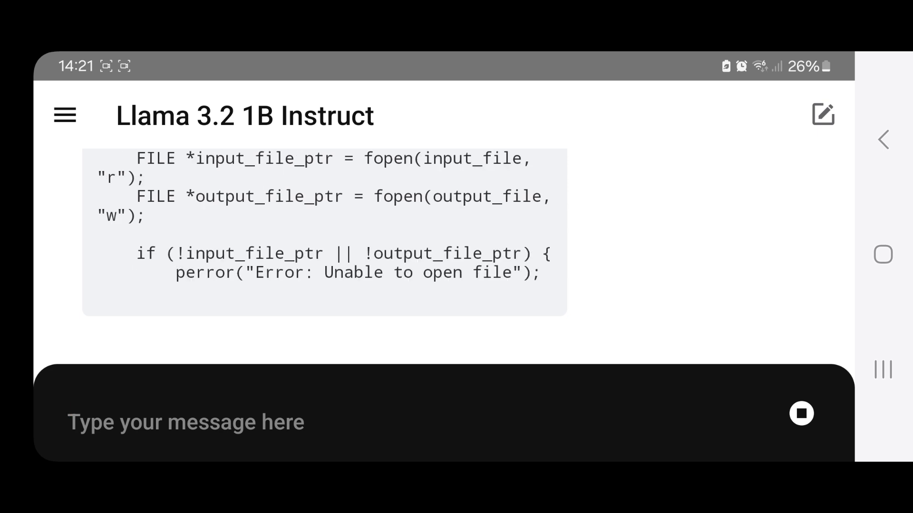
scroll("up", 3)
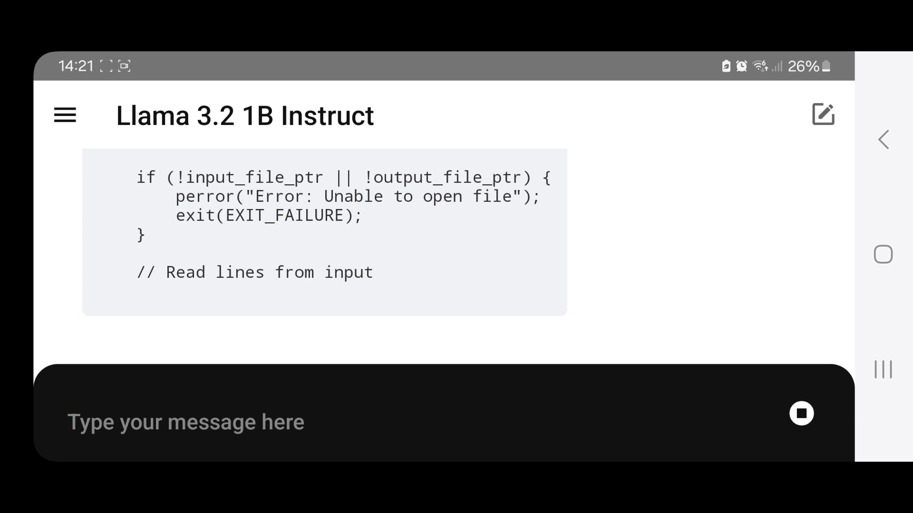
scroll("up", 3)
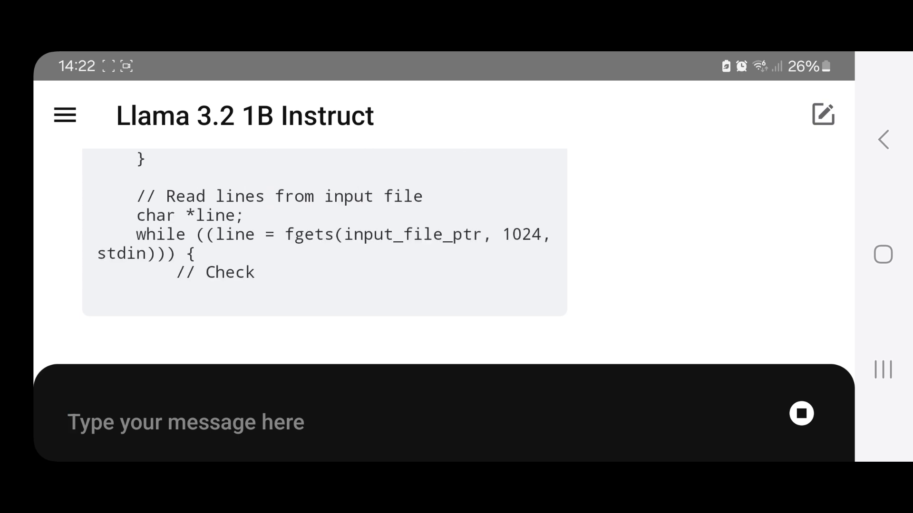
scroll("up", 3)
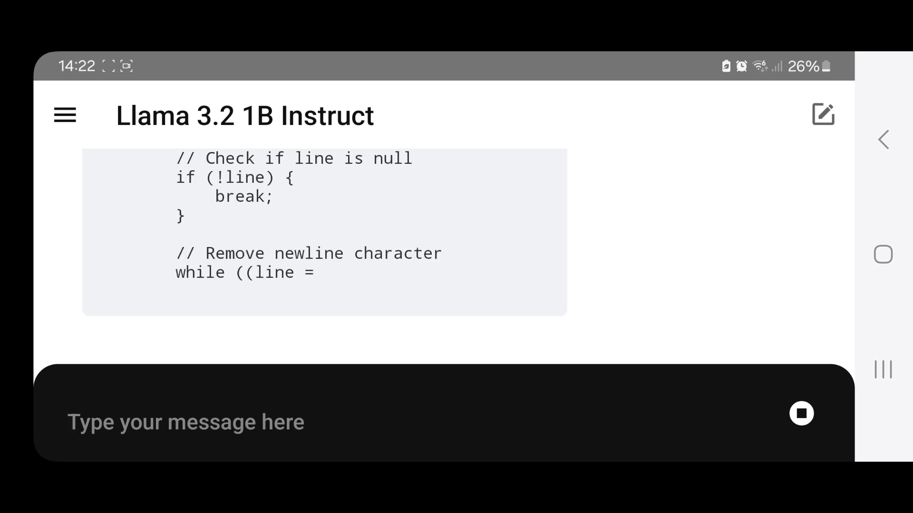
scroll("down", 3)
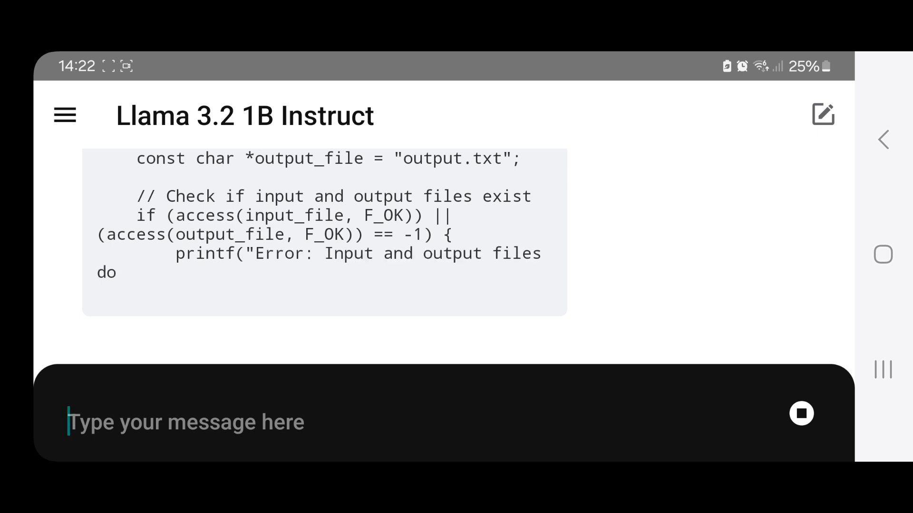
scroll("down", 3)
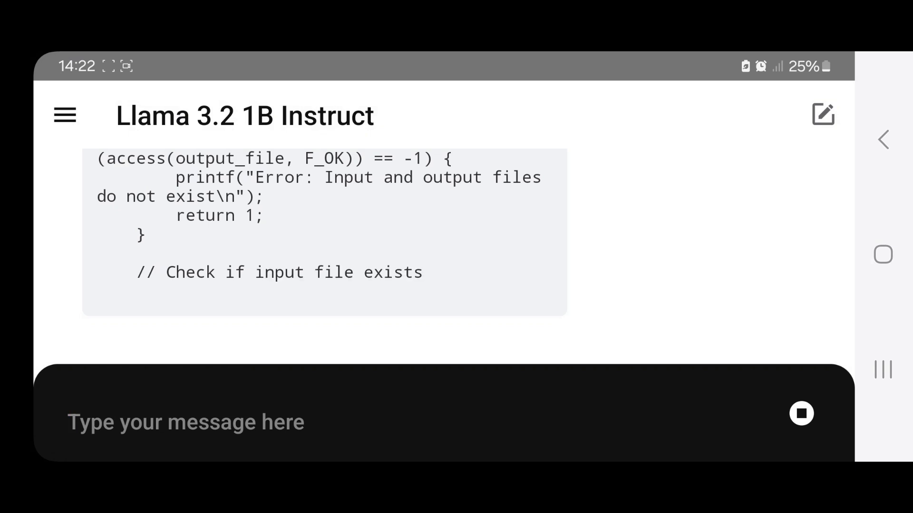
scroll("up", 3)
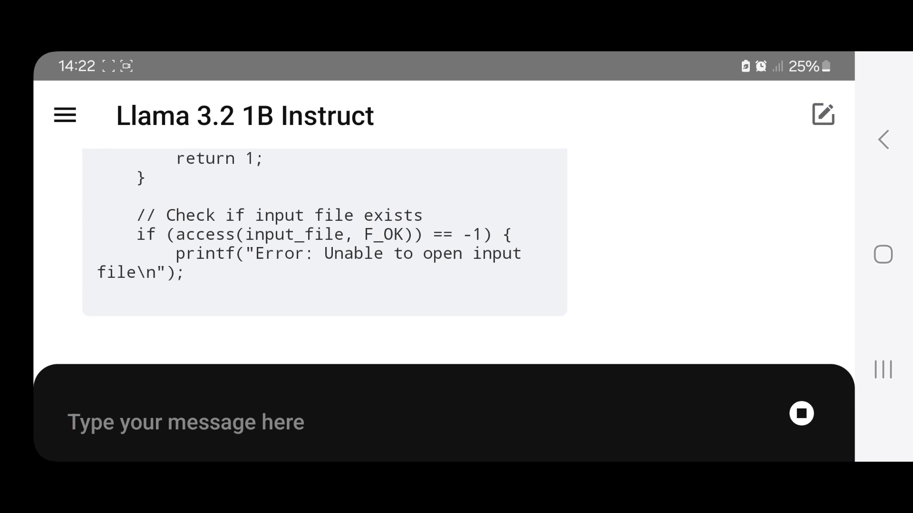
scroll("up", 3)
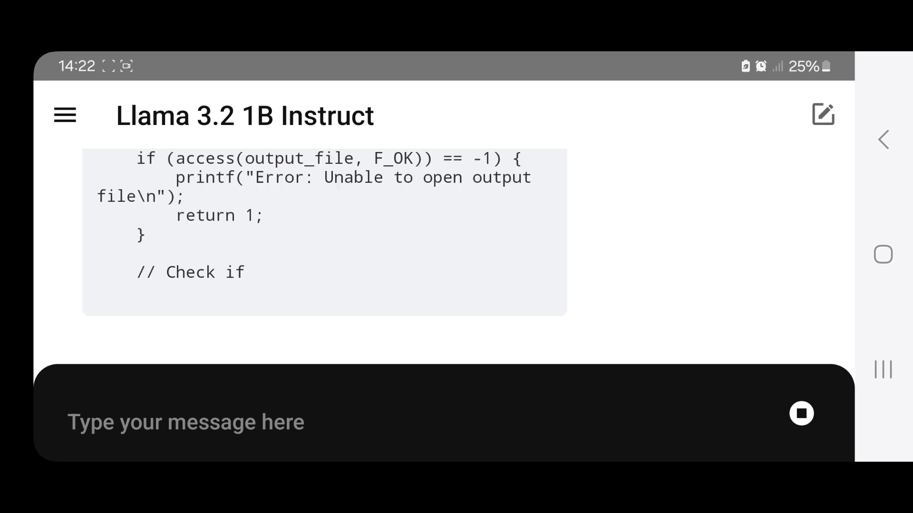
scroll("down", 3)
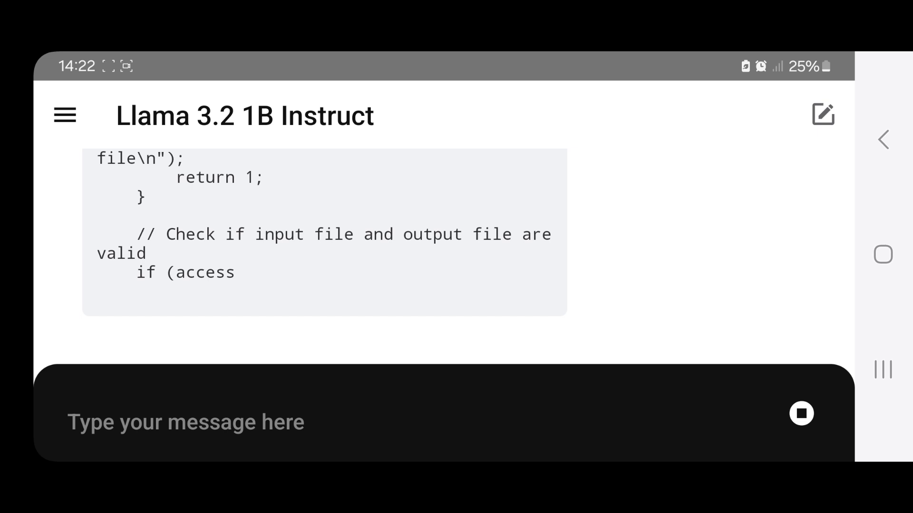
scroll("up", 3)
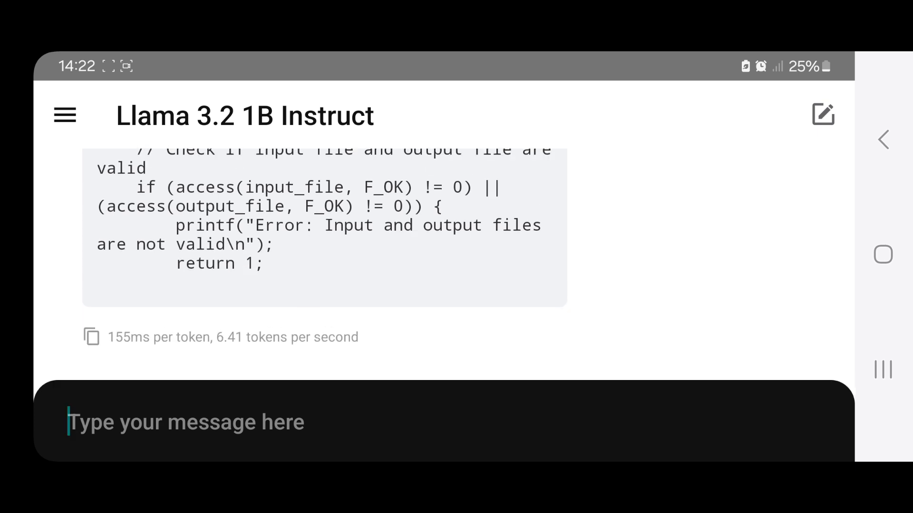
Step: Send an 'explain' request and read the start of the model's breakdown of the C program
left_click(187, 422)
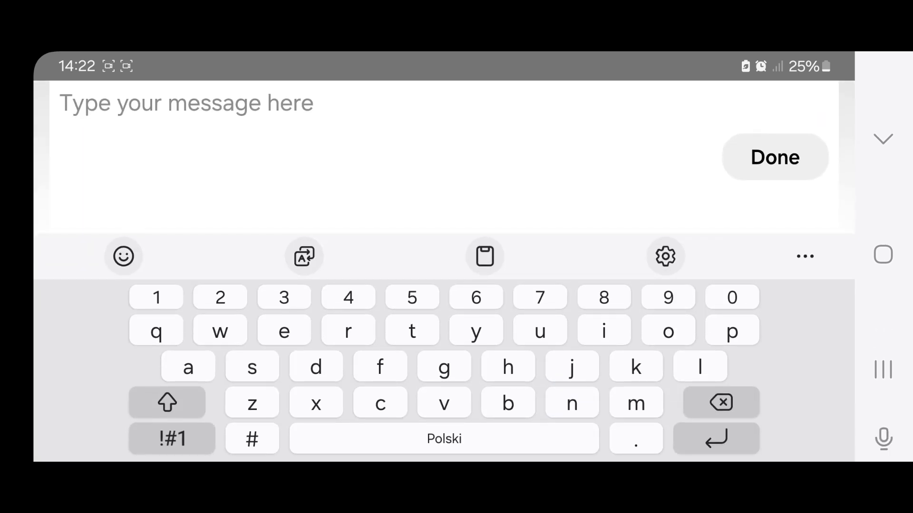
type("ex")
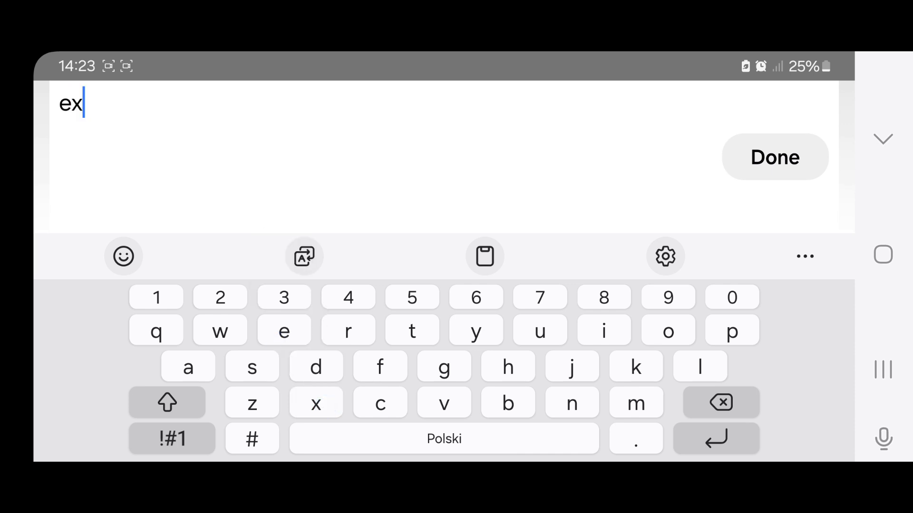
type("plai i")
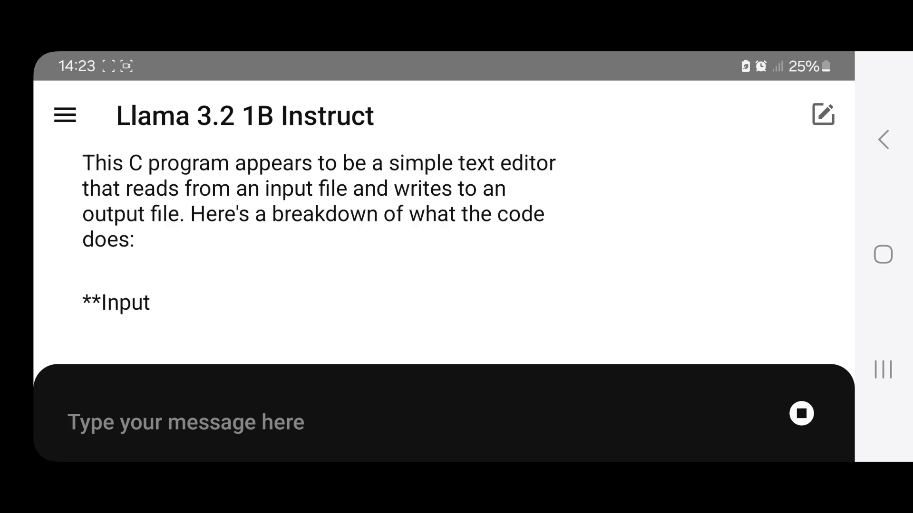
scroll("down", 3)
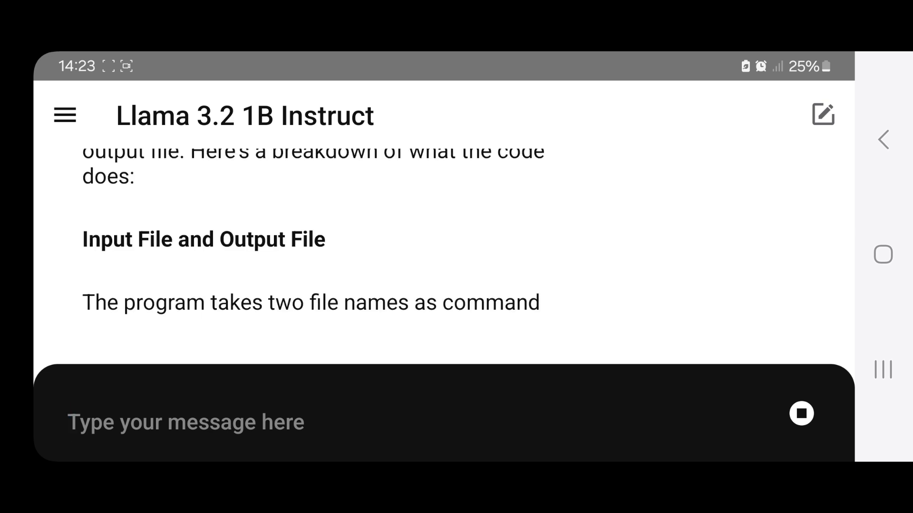